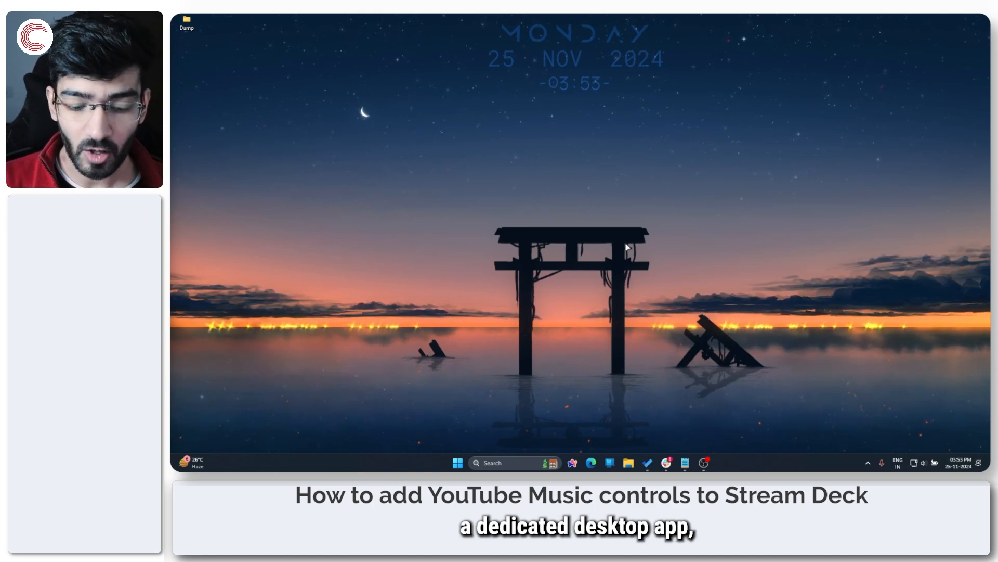
# Launch the web browser from the taskbar with a new tab ready
pyautogui.click(457, 462)
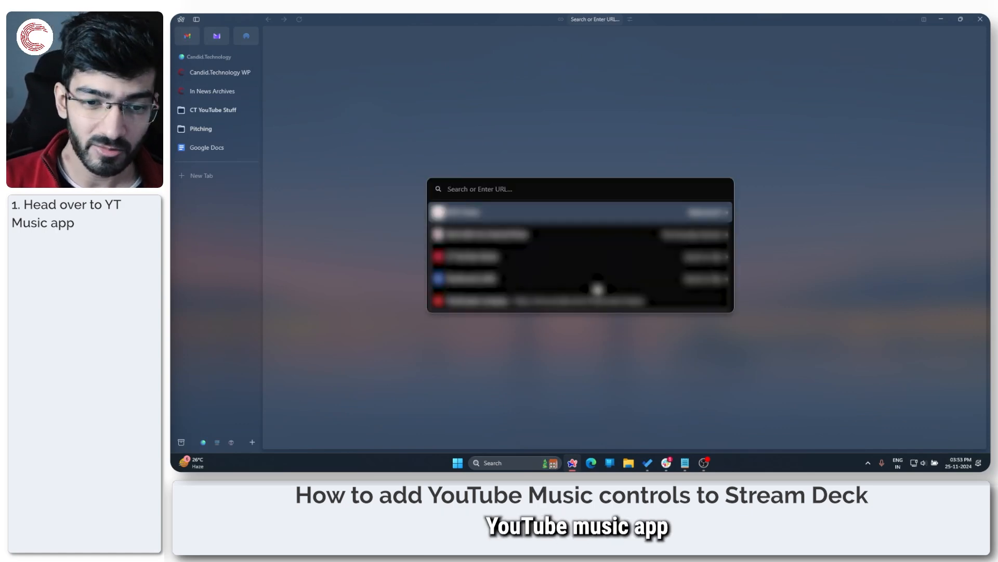
# Go to ytmdesktop.app and browse its Integrations and Download now sections
pyautogui.write('yt')
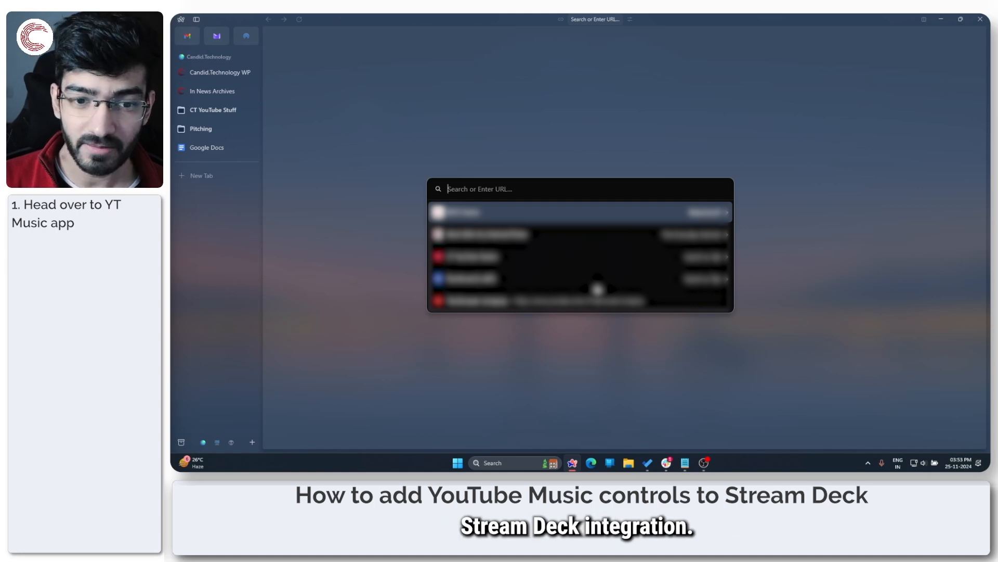
pyautogui.write('youtube de')
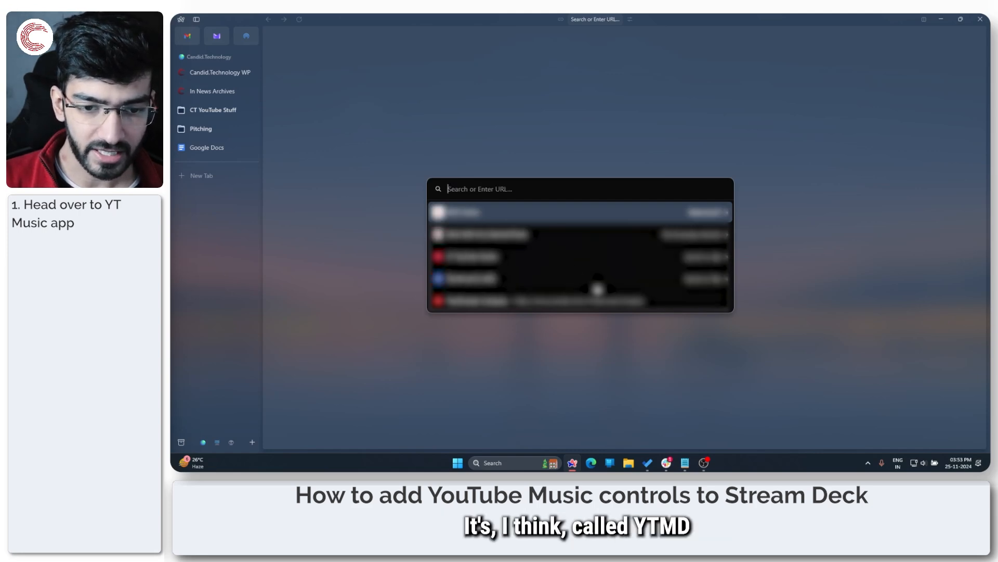
pyautogui.write('ytmdesktop.app')
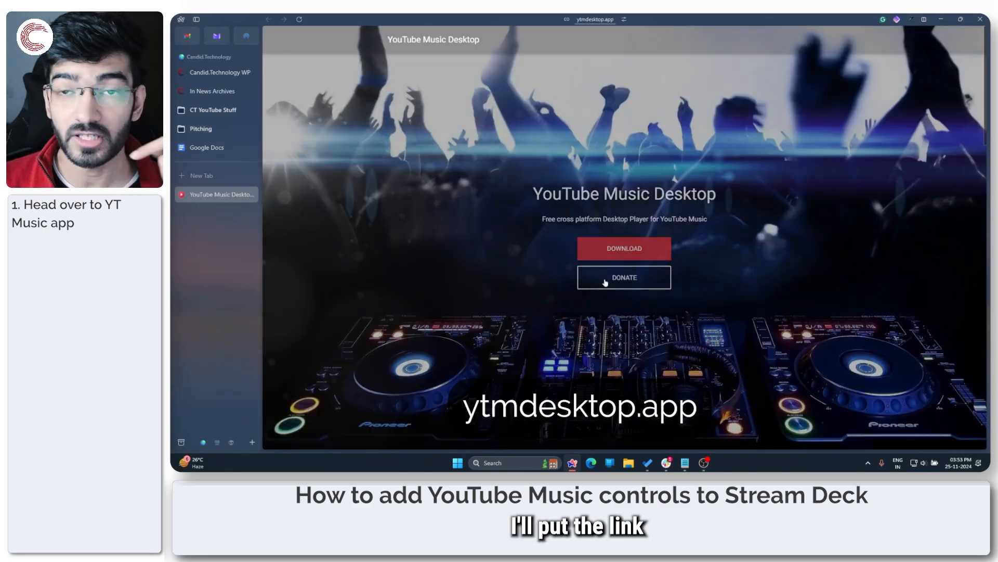
pyautogui.scroll(-3)
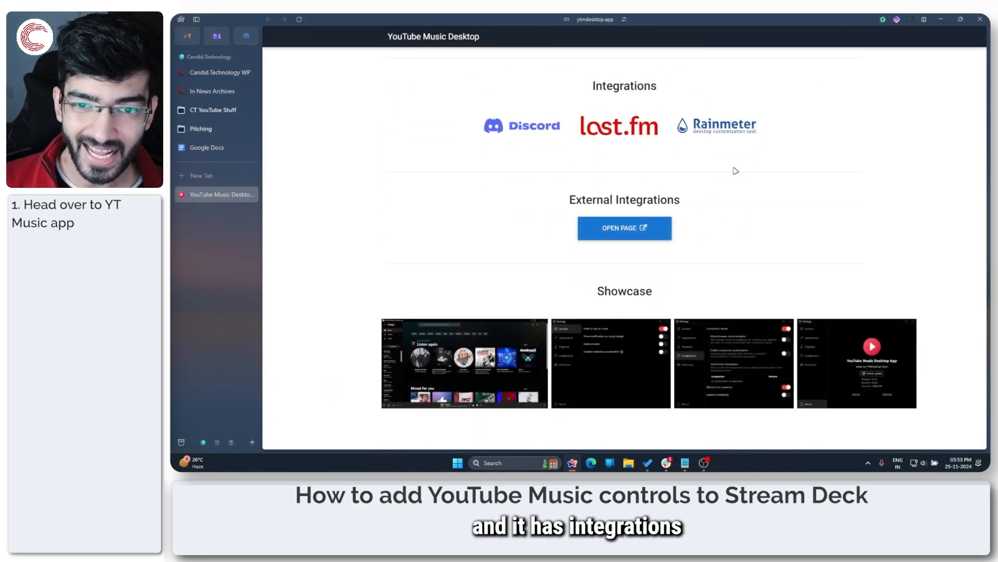
pyautogui.scroll(3)
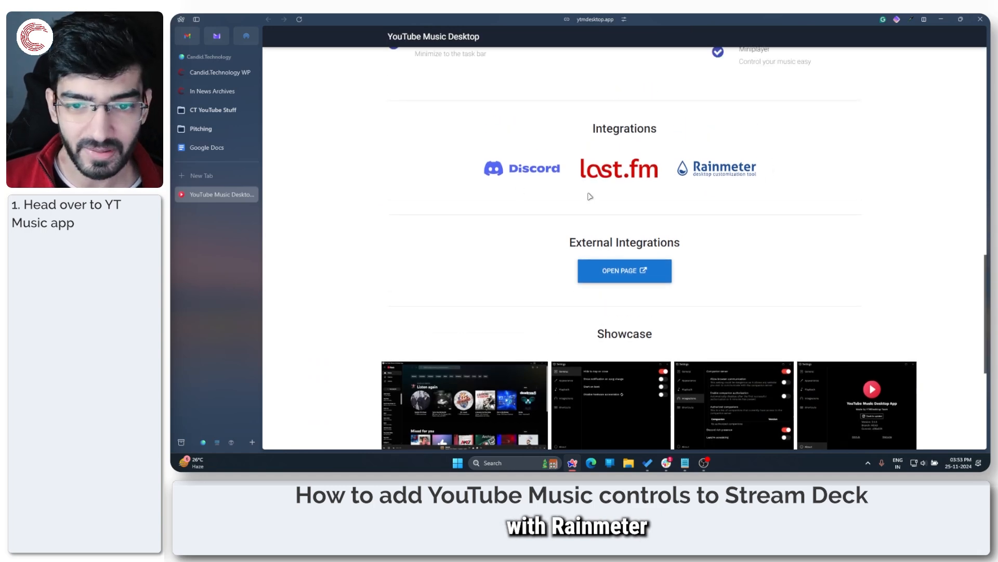
pyautogui.scroll(-3)
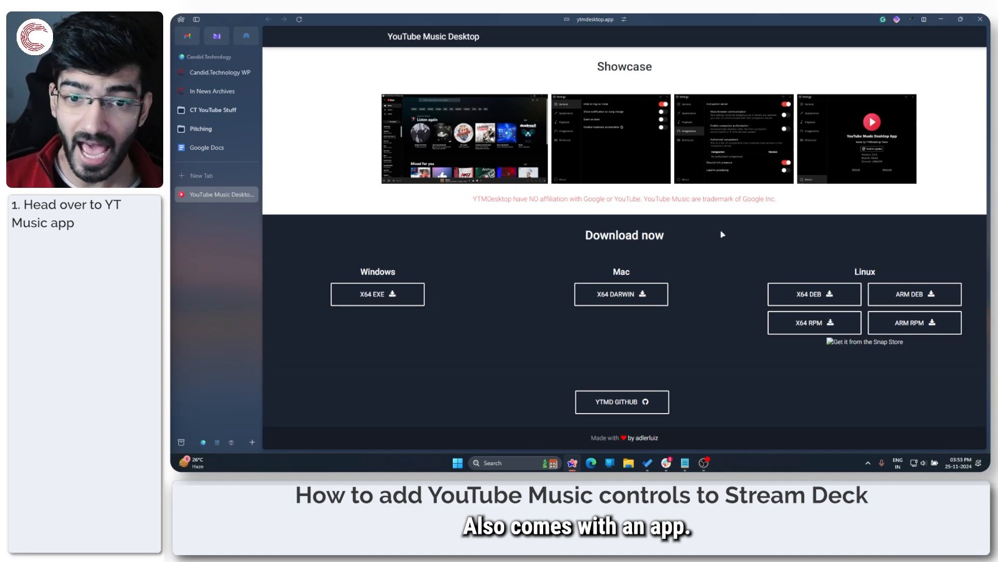
pyautogui.scroll(3)
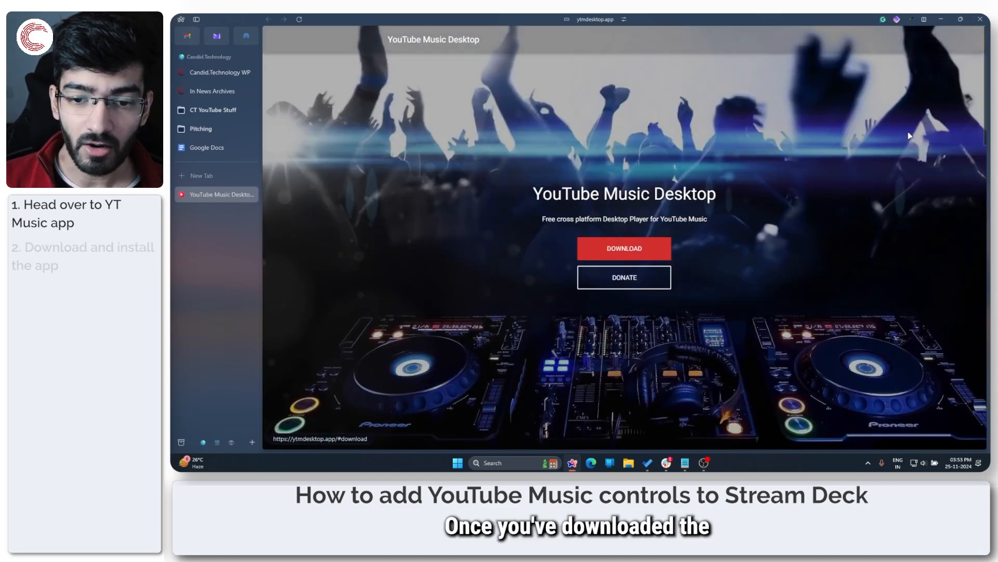
# Launch YouTube Music, enable companion authorization under Integrations, and close Settings
pyautogui.click(457, 462)
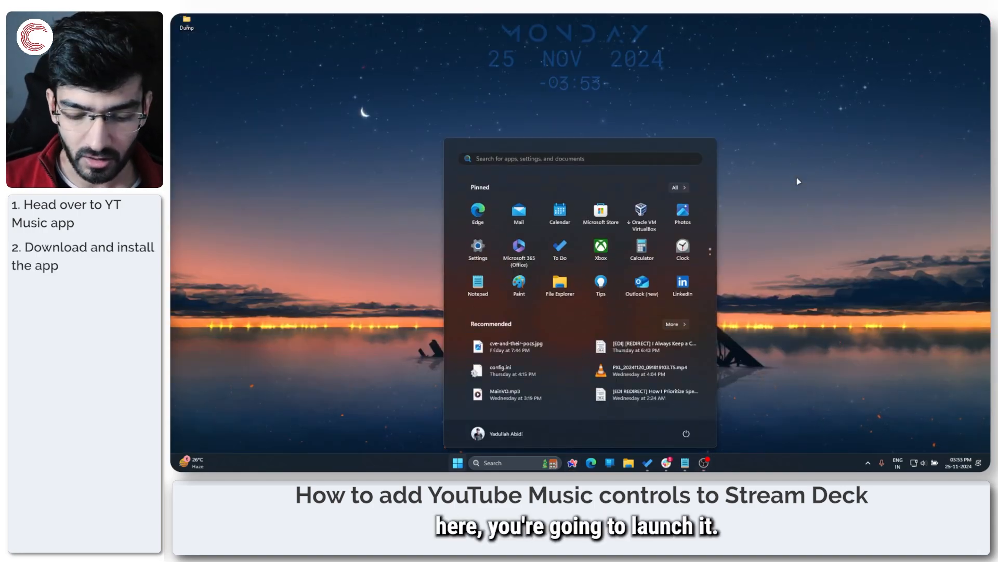
pyautogui.write('youTube Music')
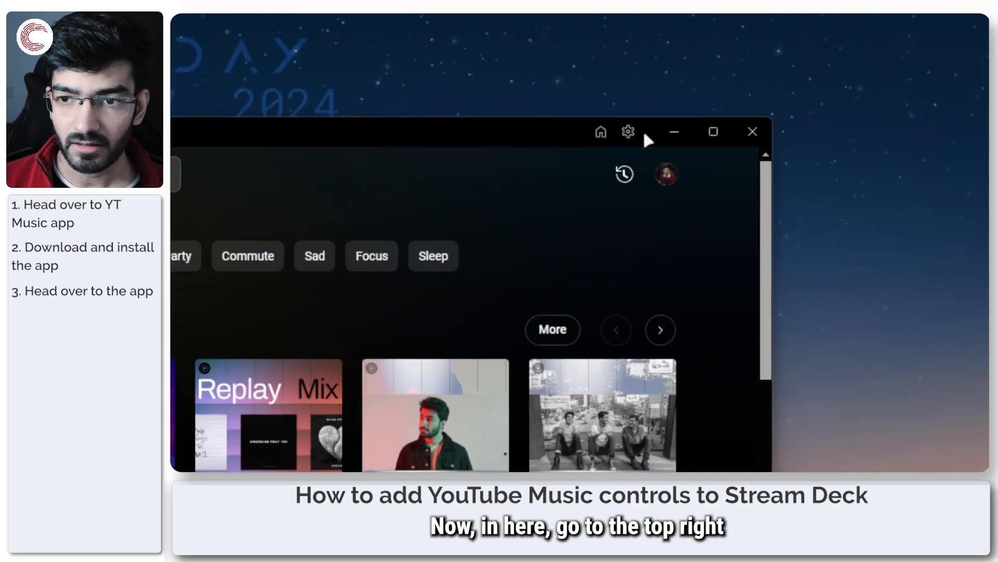
pyautogui.click(627, 132)
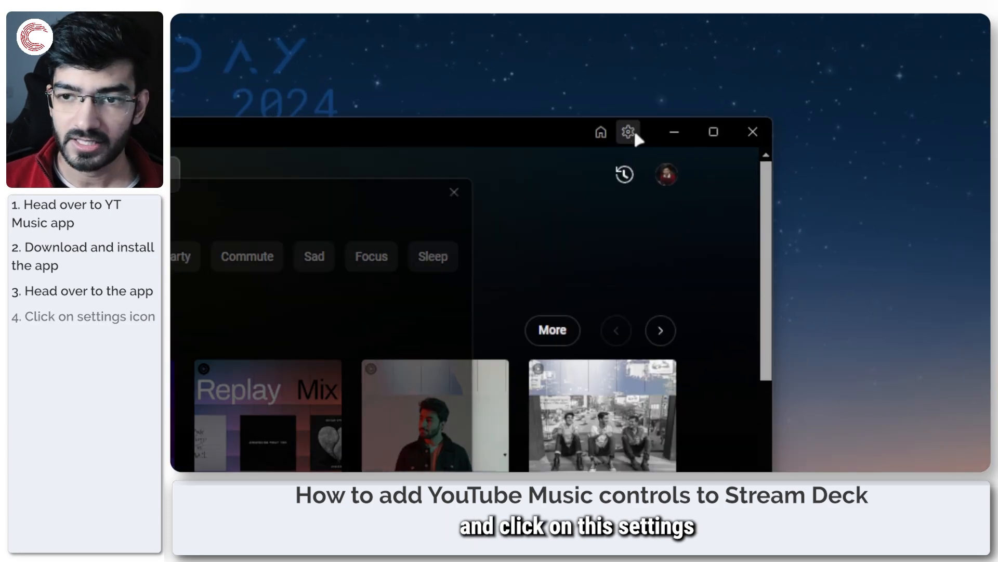
pyautogui.click(627, 132)
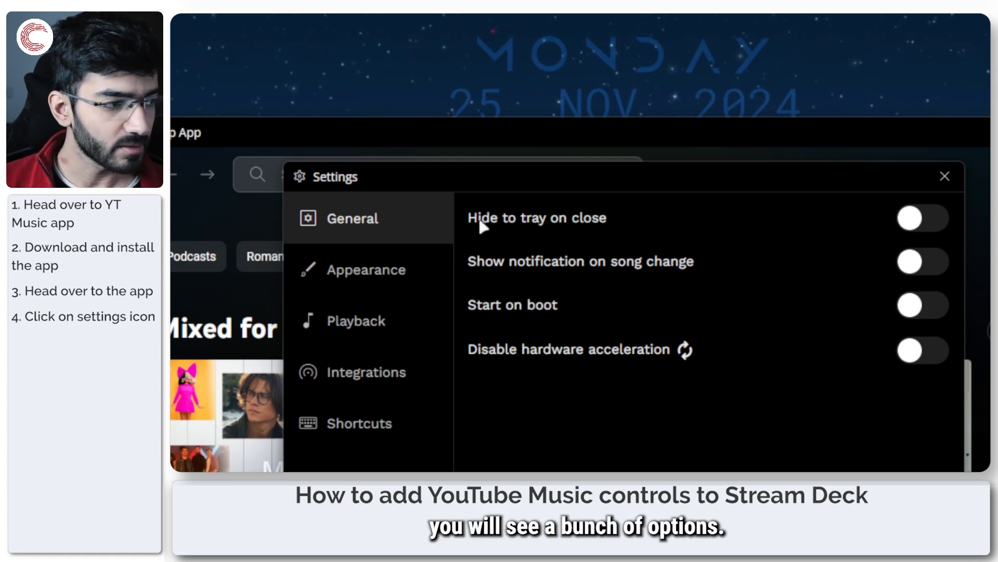
pyautogui.click(368, 371)
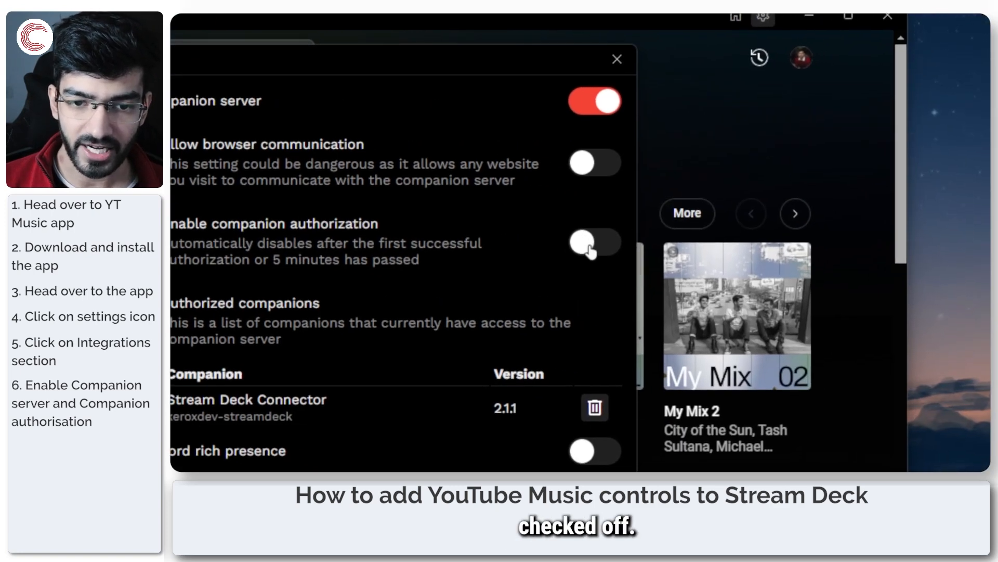
pyautogui.click(592, 242)
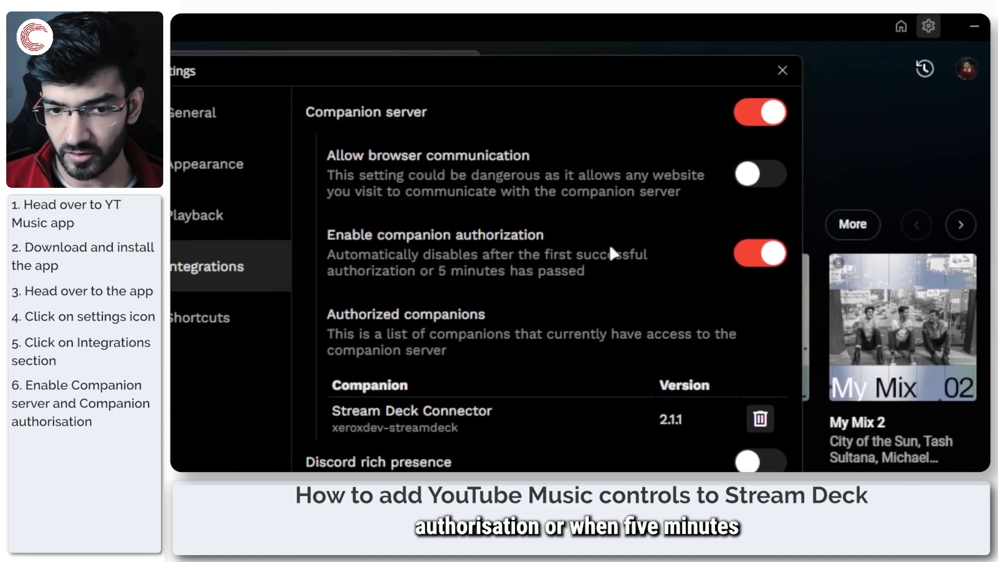
pyautogui.moveTo(629, 284)
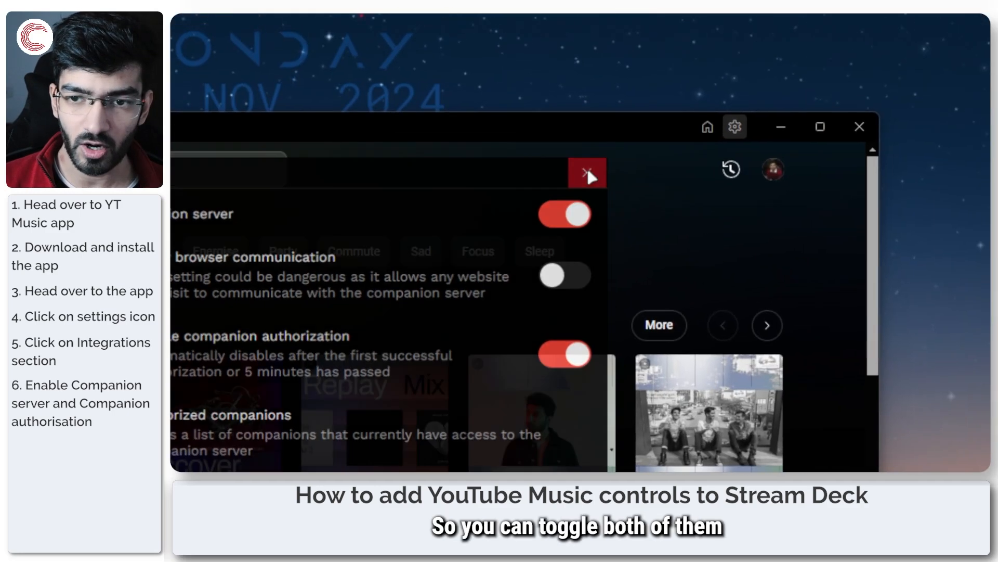
pyautogui.click(586, 173)
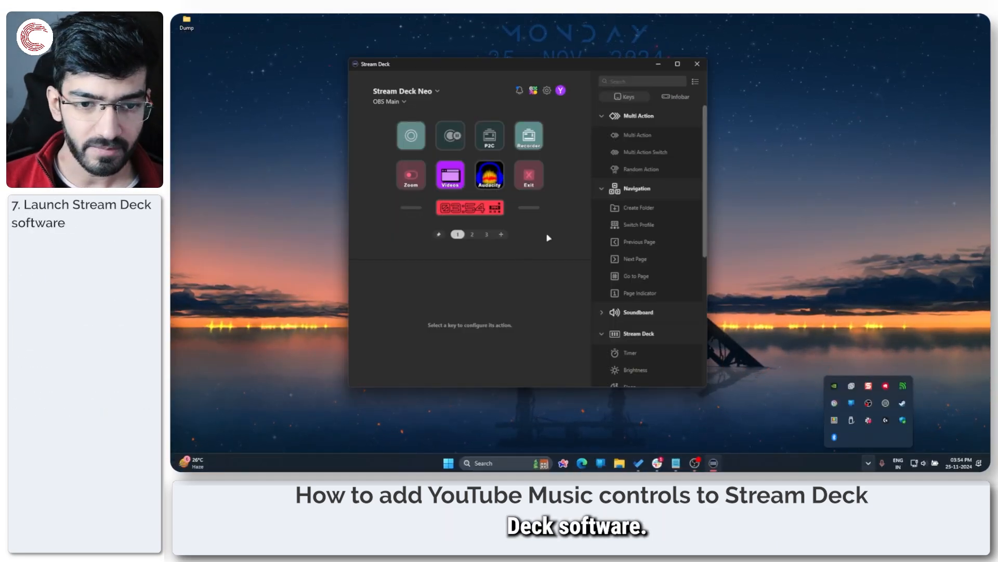
# Switch Stream Deck to key page 3 and open the Elgato Marketplace
pyautogui.click(487, 234)
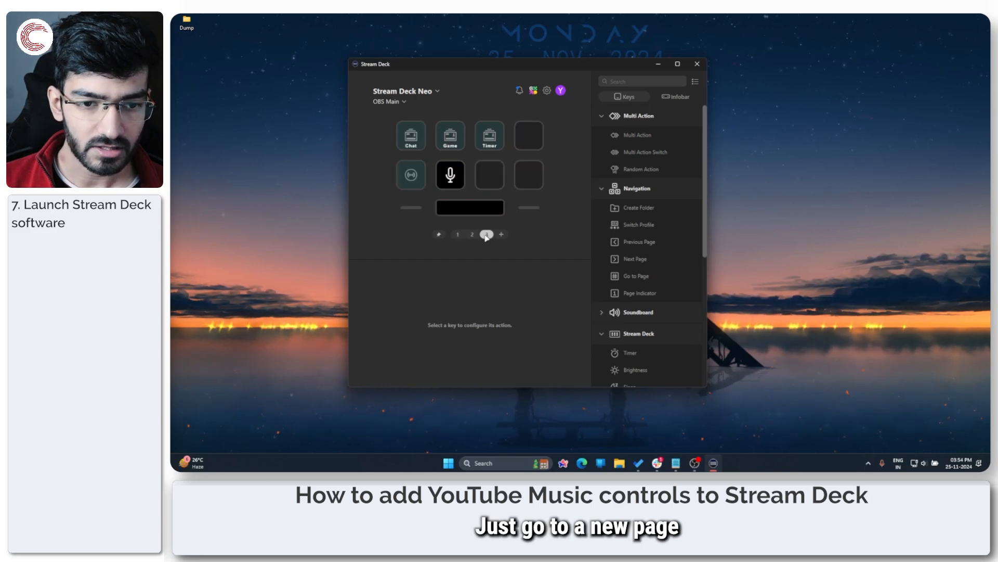
pyautogui.click(487, 234)
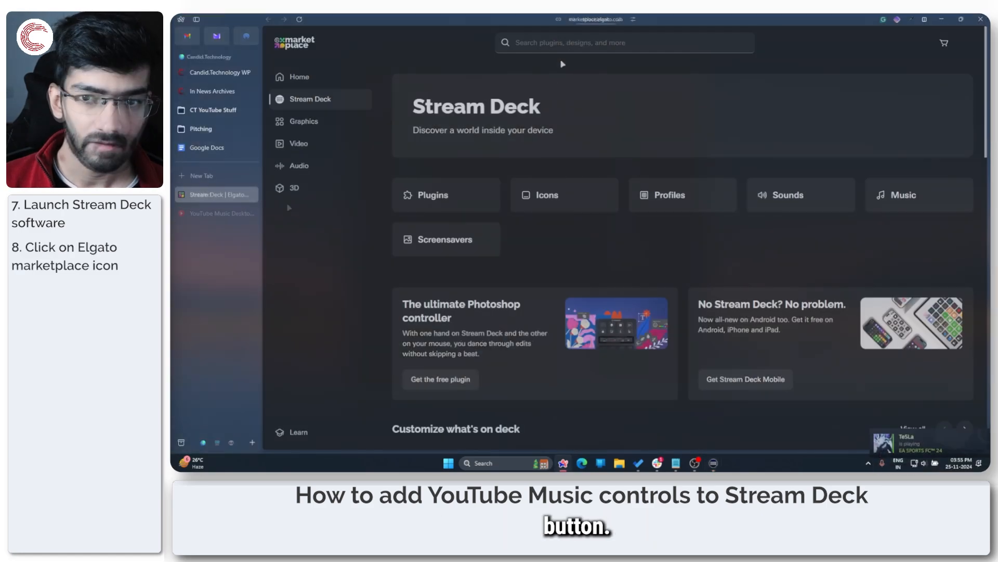
# Search the marketplace for 'youtube music' and get the YouTube Music Desktop Connector
pyautogui.click(624, 43)
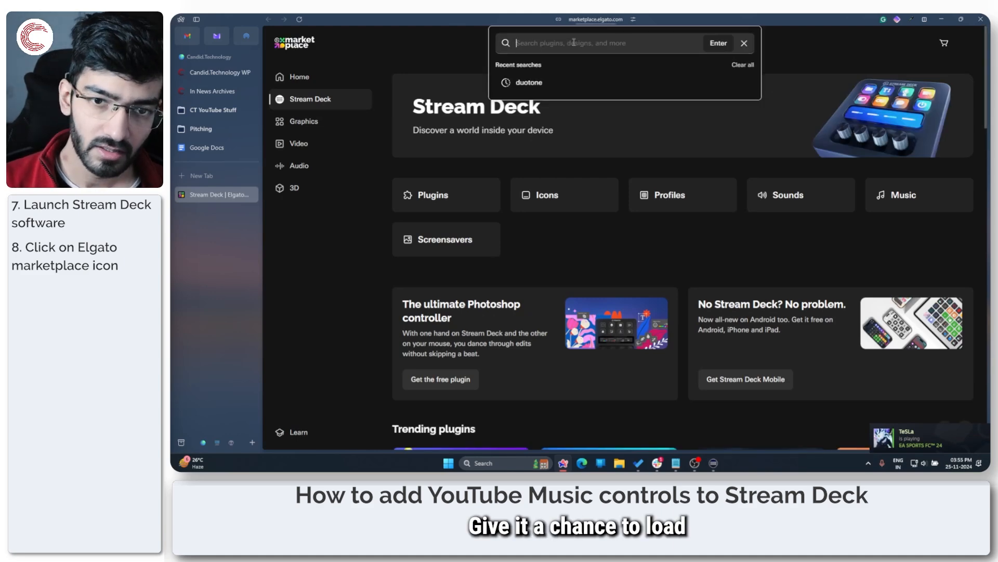
pyautogui.write('youtube music')
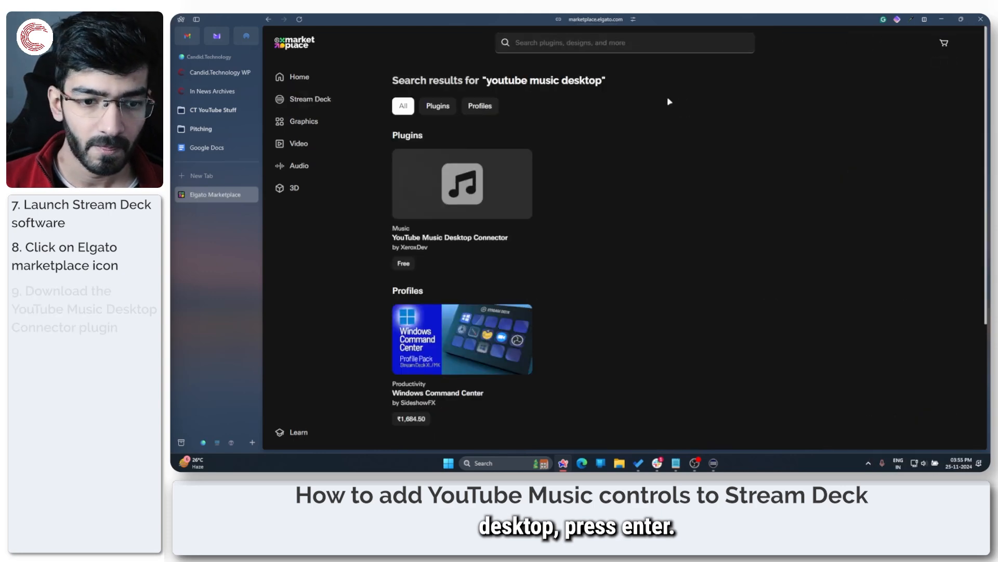
pyautogui.click(462, 183)
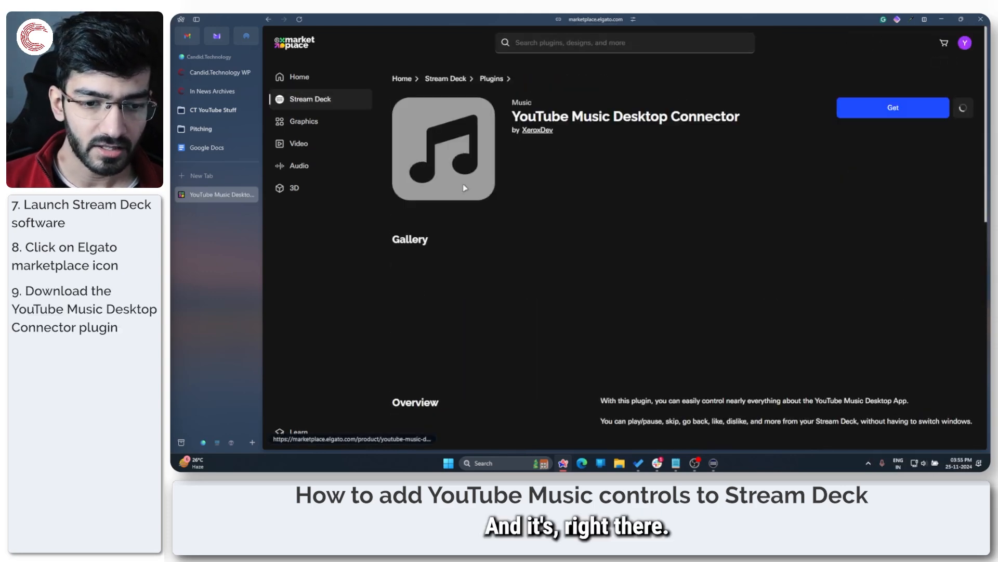
pyautogui.click(893, 107)
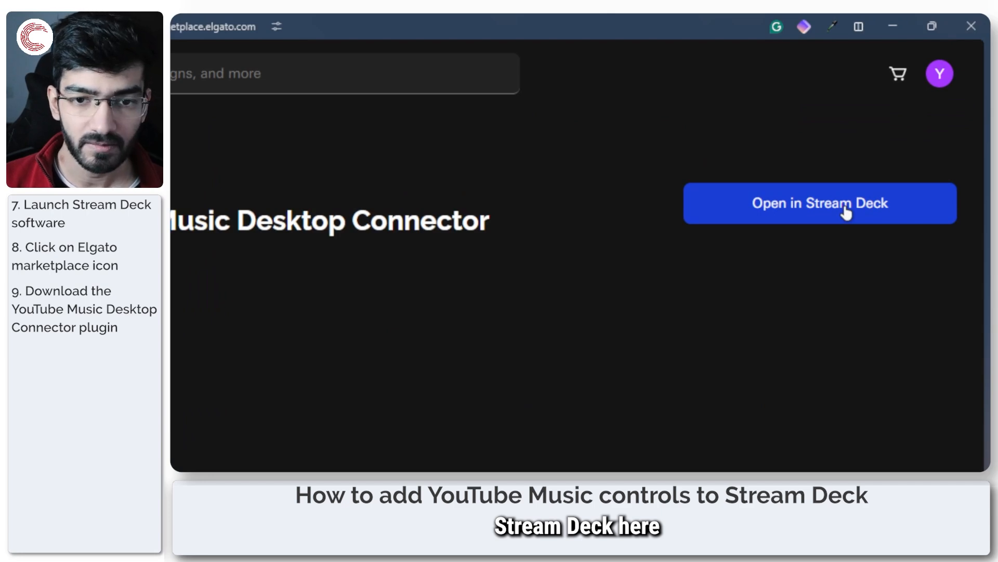
# Install YTMD Connector in Stream Deck, place Play/Pause on an empty key, and request authorization
pyautogui.click(820, 203)
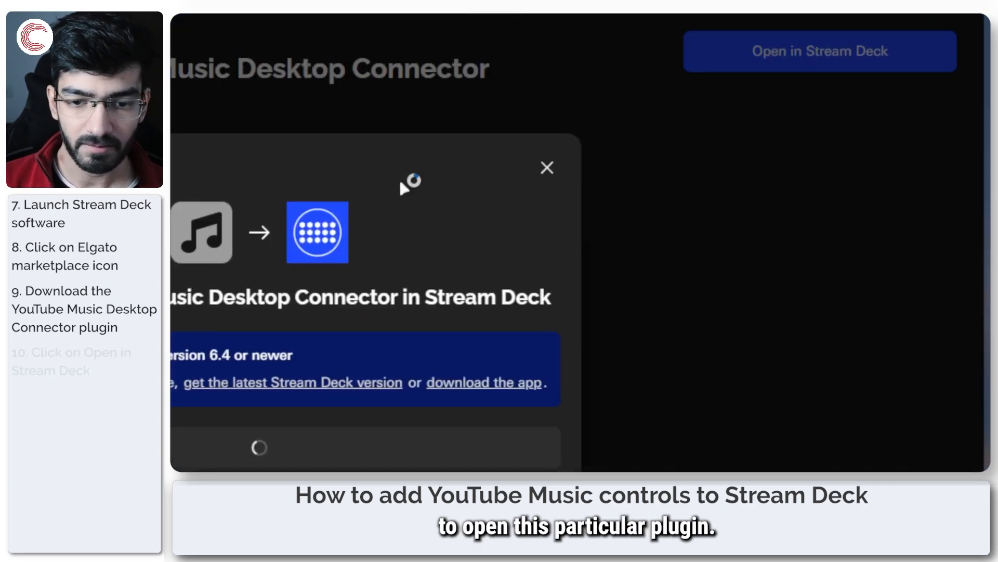
pyautogui.click(819, 51)
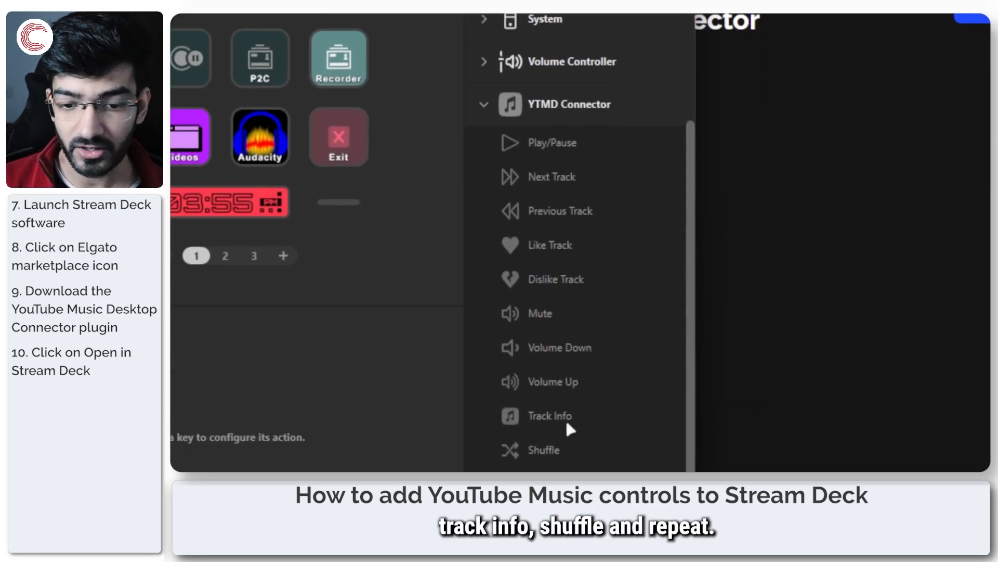
pyautogui.scroll(-3)
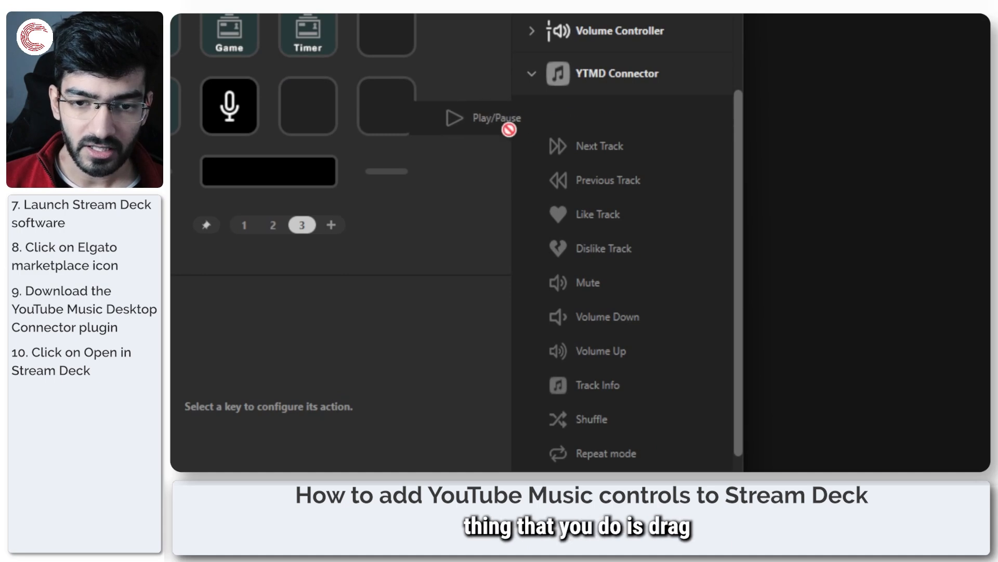
pyautogui.moveTo(496, 119); pyautogui.dragTo(308, 105)
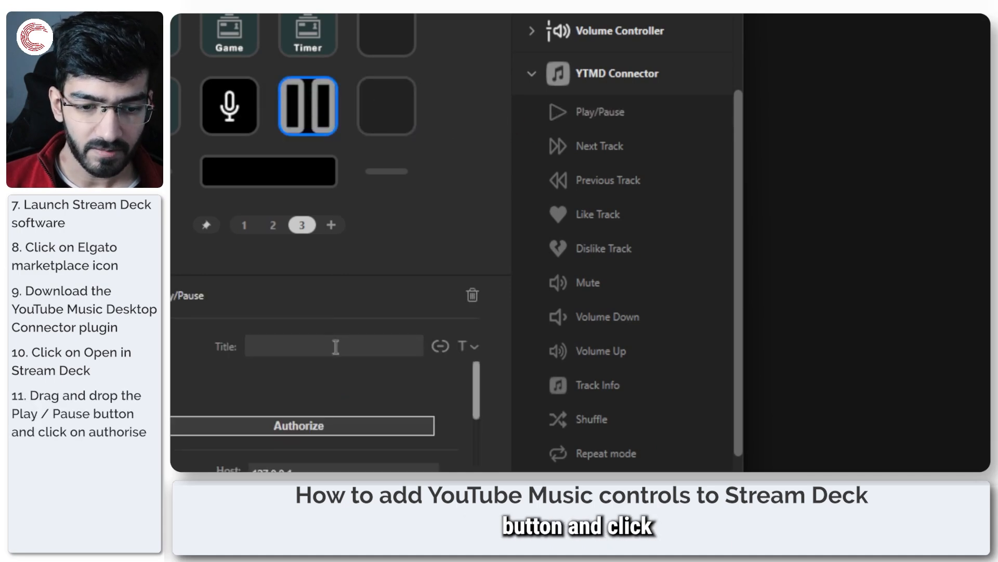
pyautogui.click(302, 426)
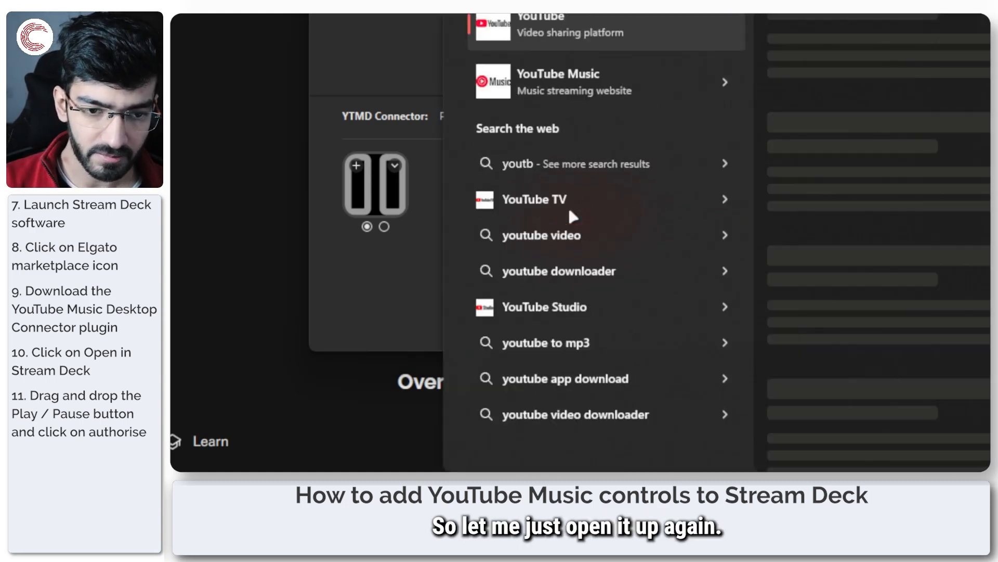
# In YouTube Music Integrations, allow the Stream Deck Connector's authorization request (code 3106)
pyautogui.write('youTube Music Desktop App')
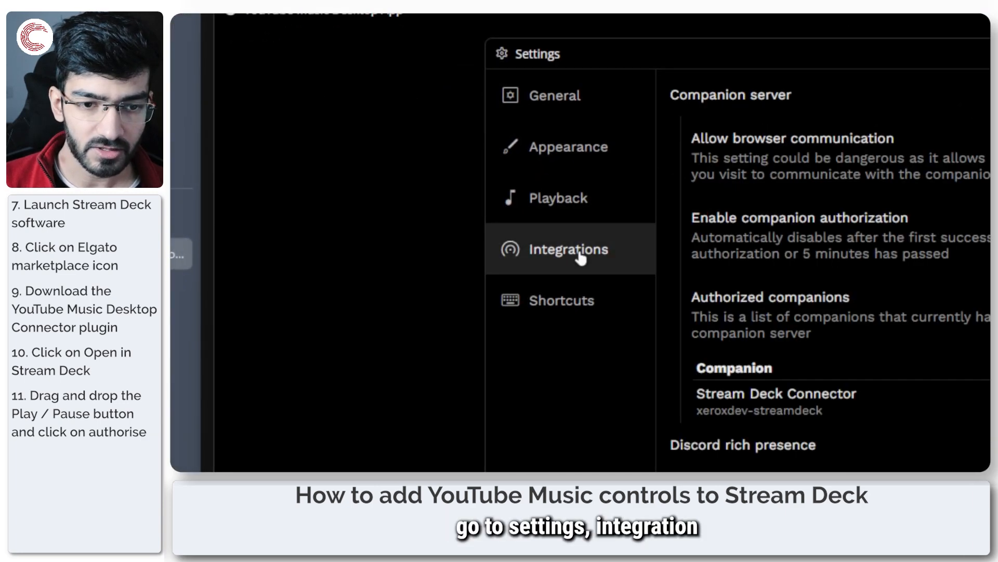
pyautogui.click(599, 197)
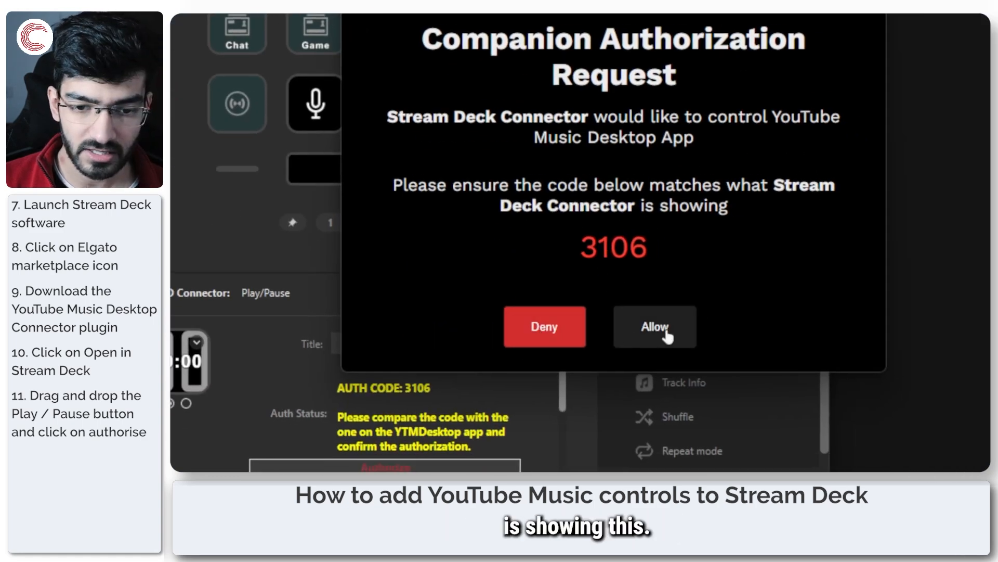
pyautogui.click(655, 326)
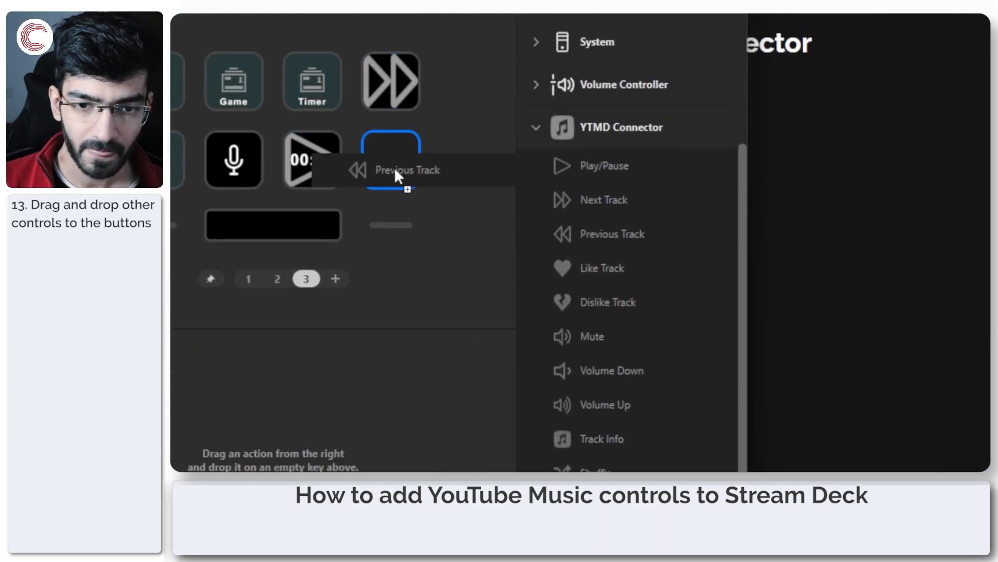
# Place Previous Track on an empty key and hide the Track Info key's title
pyautogui.moveTo(613, 234); pyautogui.dragTo(390, 160)
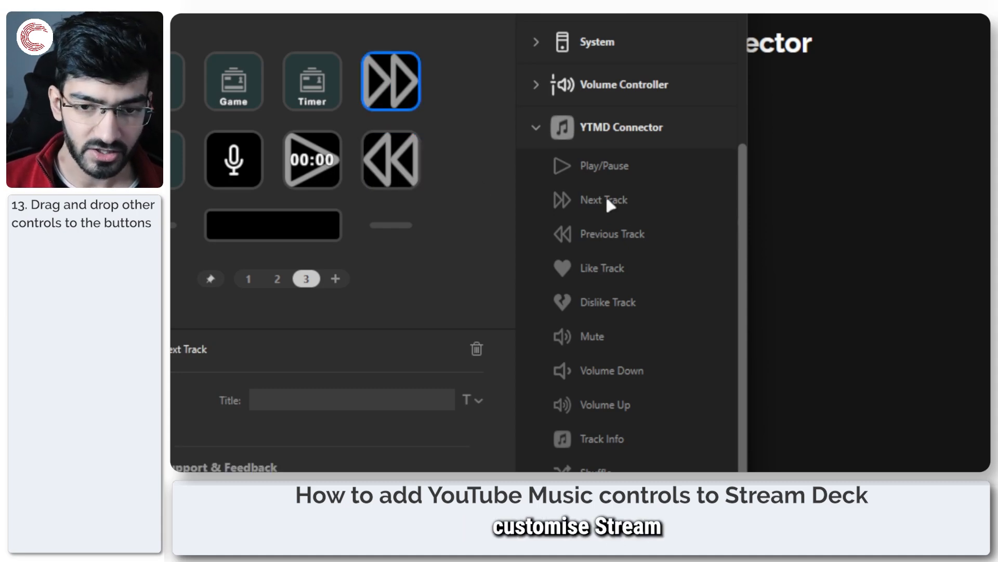
pyautogui.moveTo(602, 408)
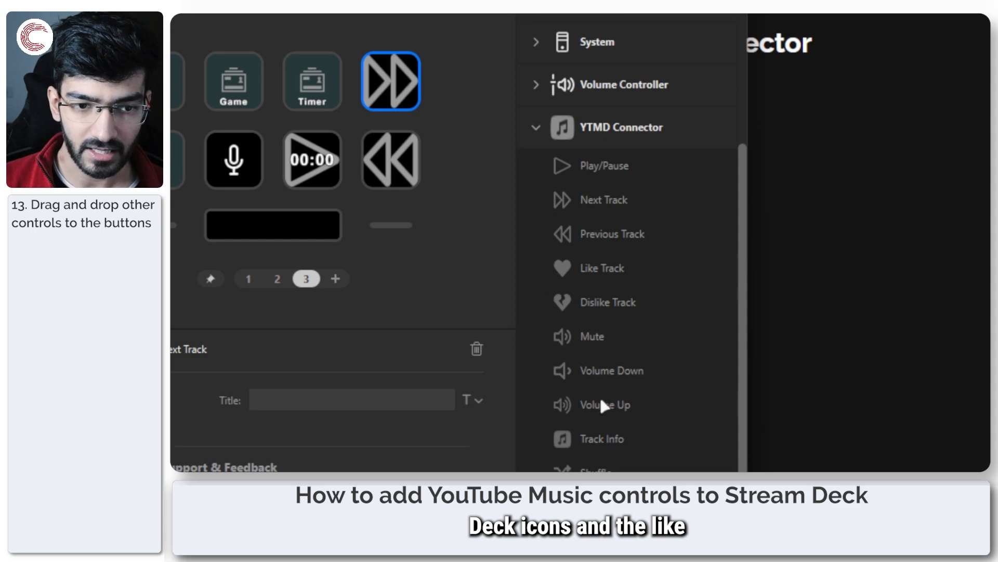
pyautogui.scroll(-3)
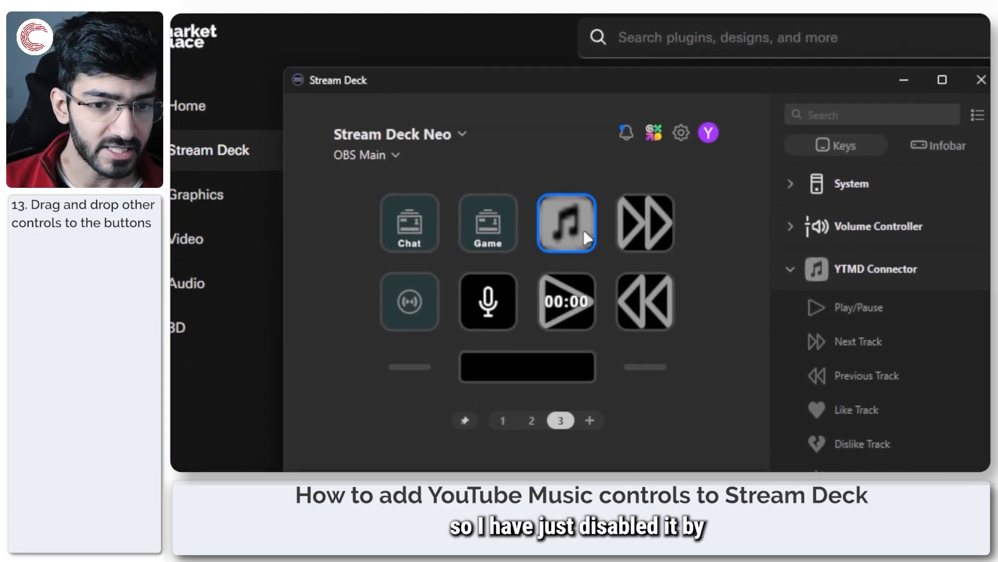
pyautogui.click(683, 282)
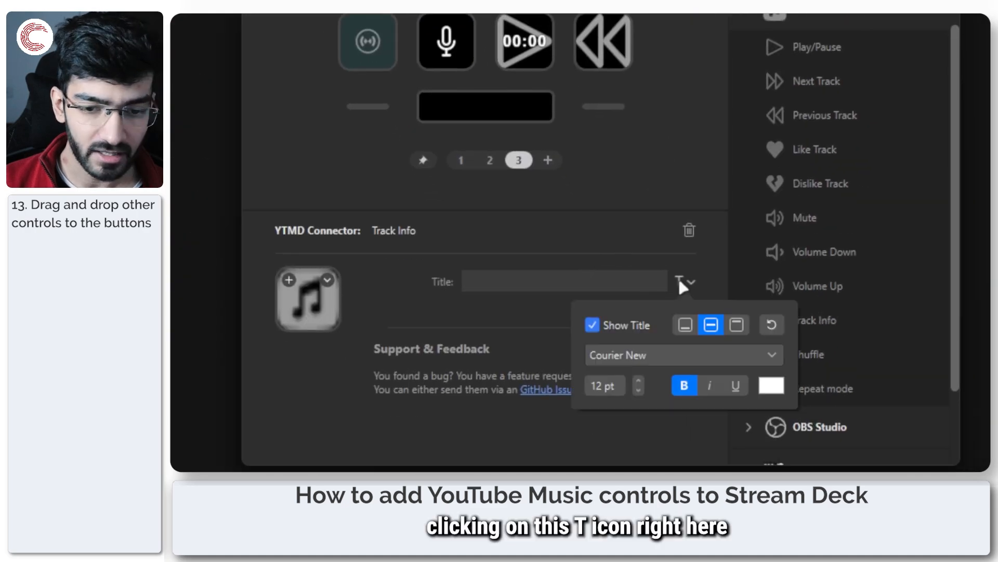
pyautogui.click(592, 325)
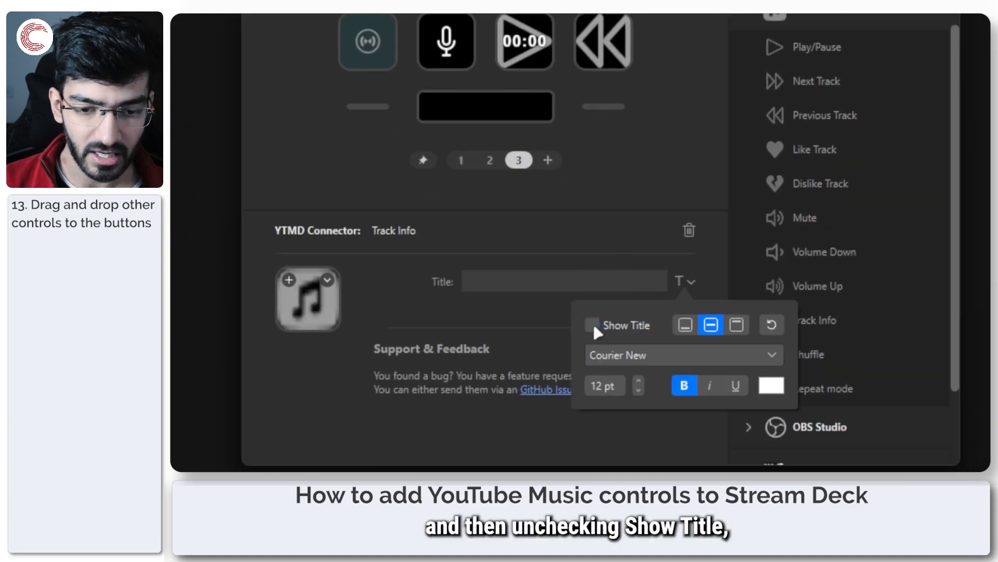
pyautogui.click(591, 324)
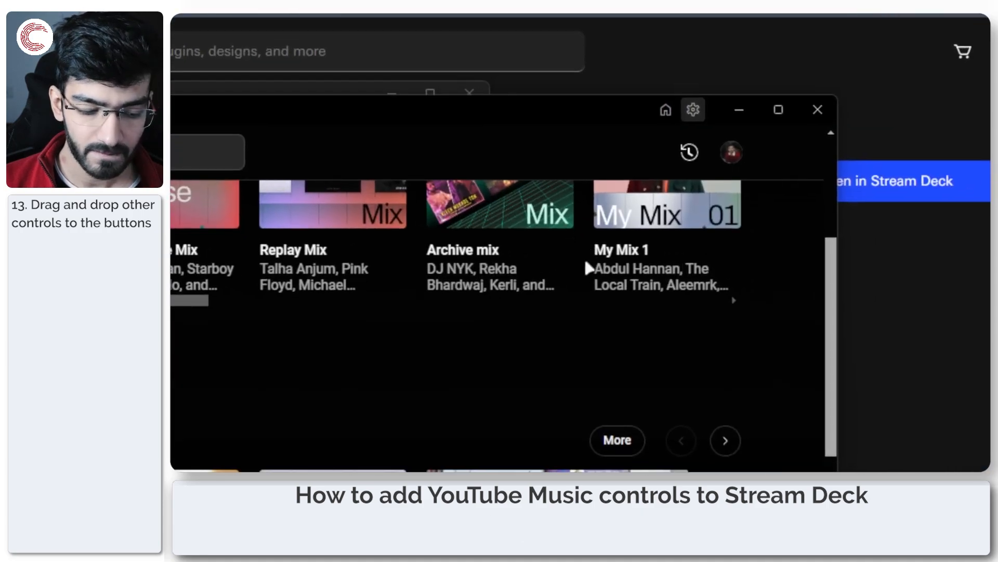
# Scroll the YouTube Music home page down to the song recommendations
pyautogui.scroll(-3)
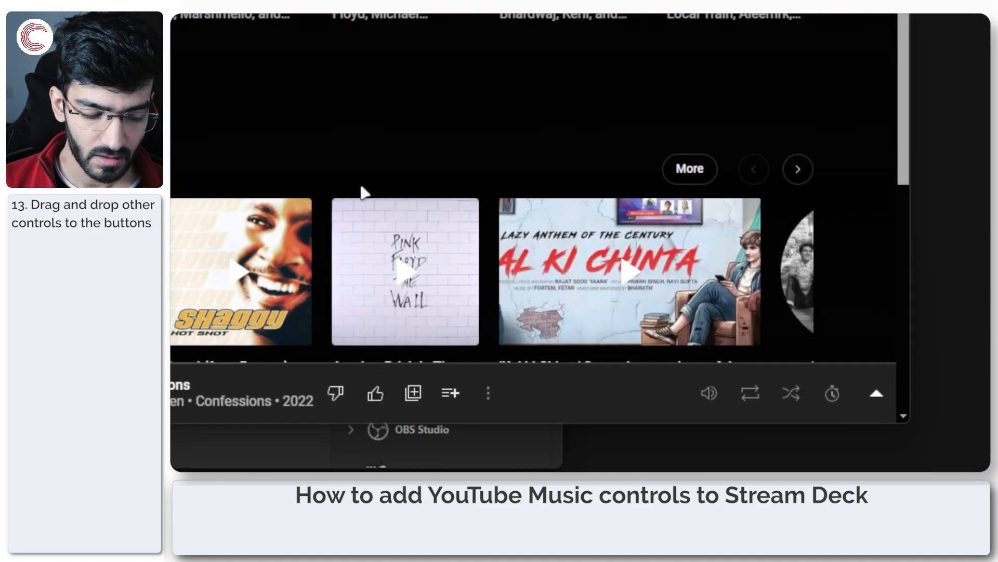